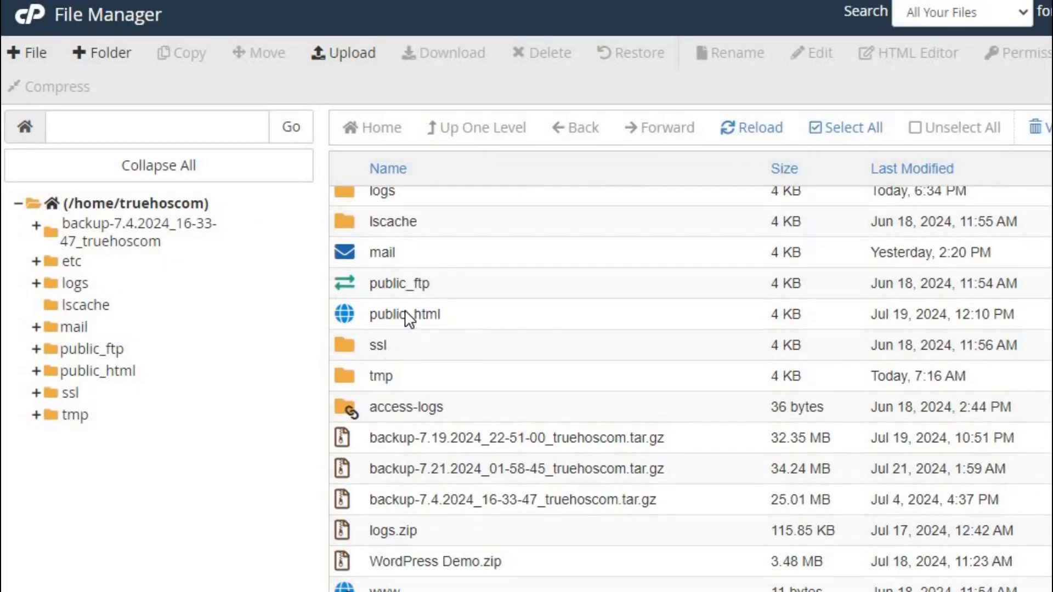
Browse the WordPress files inside public_html before the session expires to the login page.
double_click(404, 314)
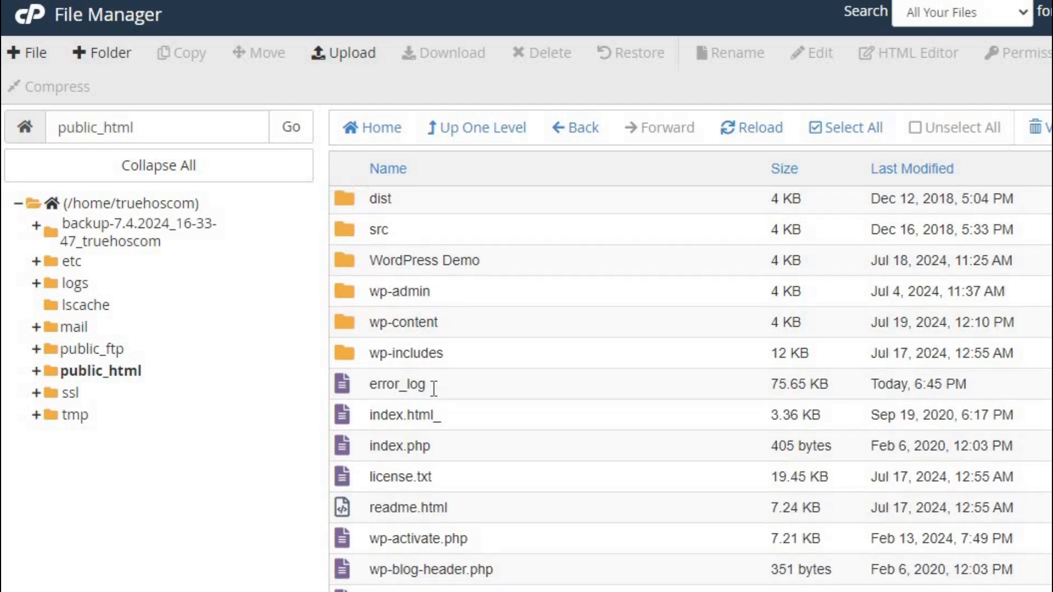
scroll("down", 3)
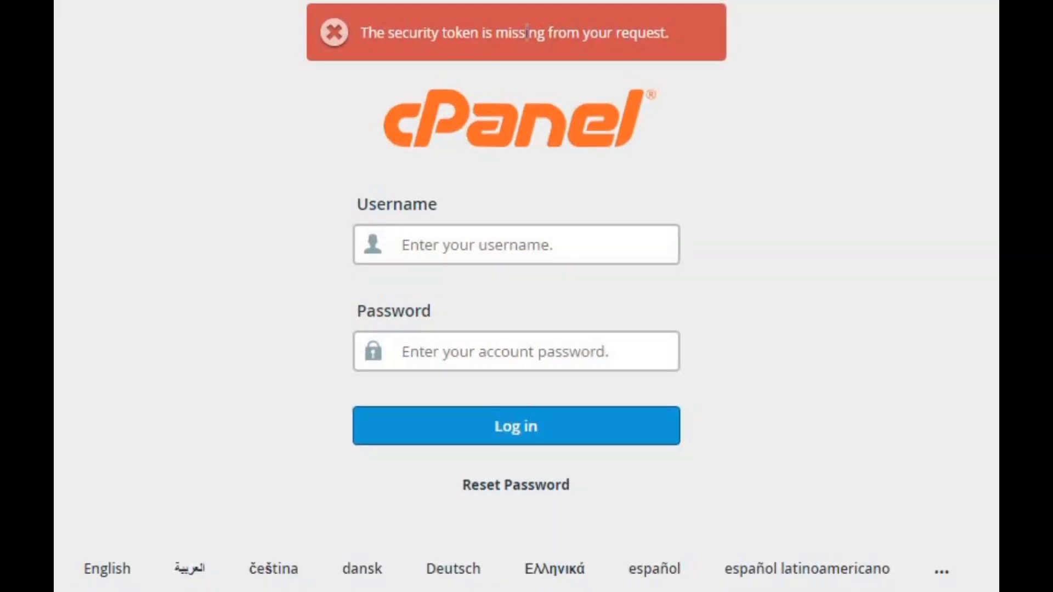
Log back into cPanel with the saved 'trueh' account credentials.
left_click(516, 244)
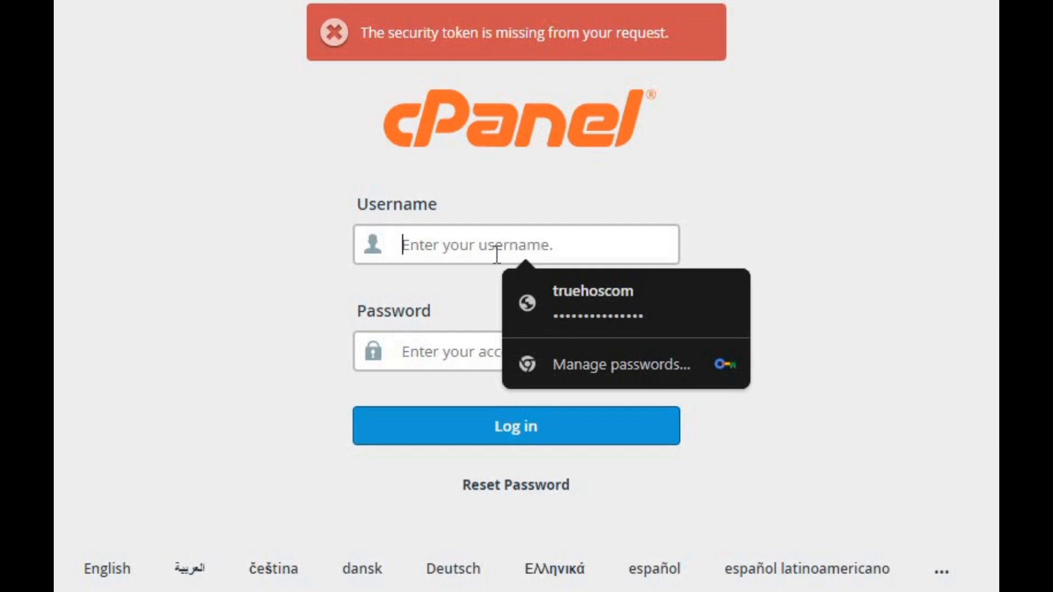
type("truehoscom")
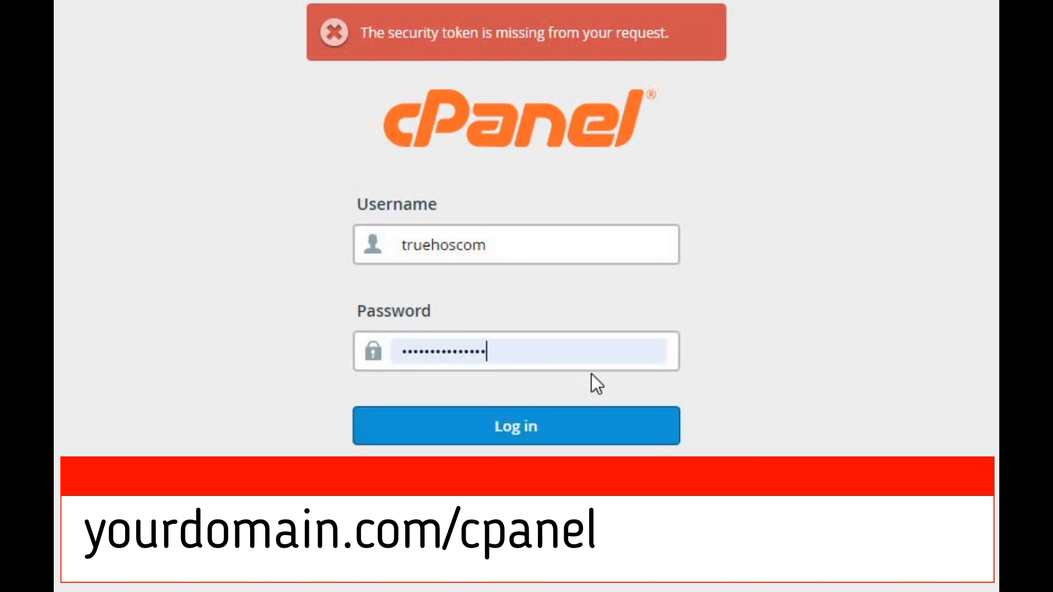
left_click(514, 425)
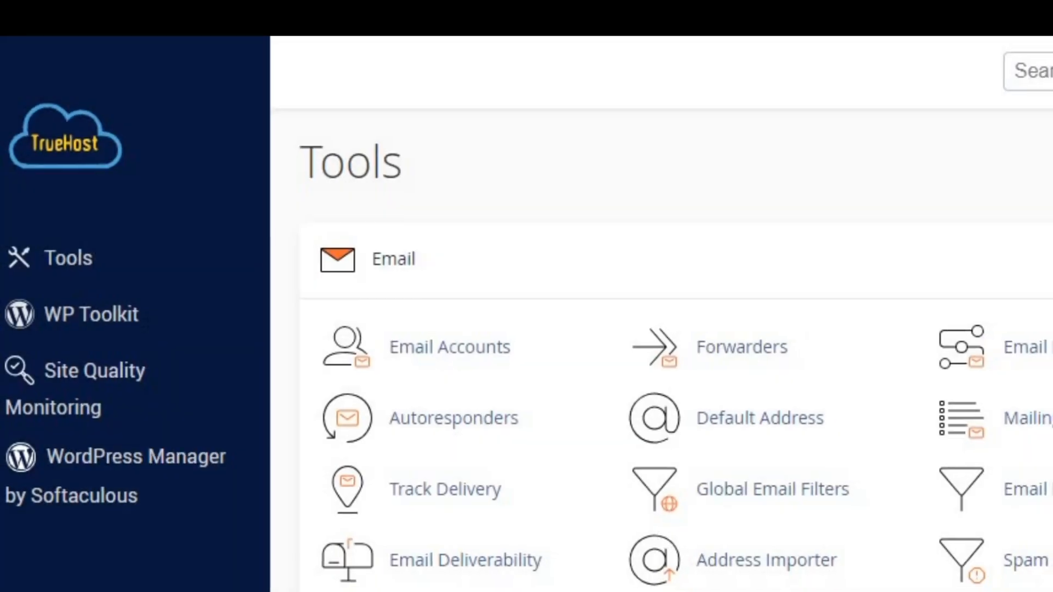
Launch File Manager from the Files section of the Tools dashboard.
scroll("down", 3)
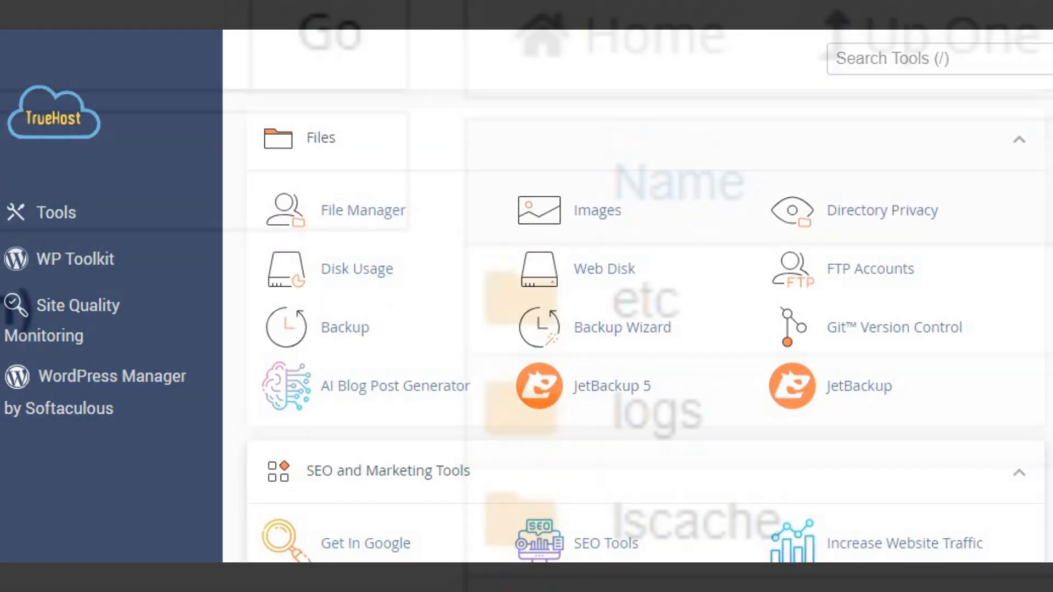
left_click(363, 210)
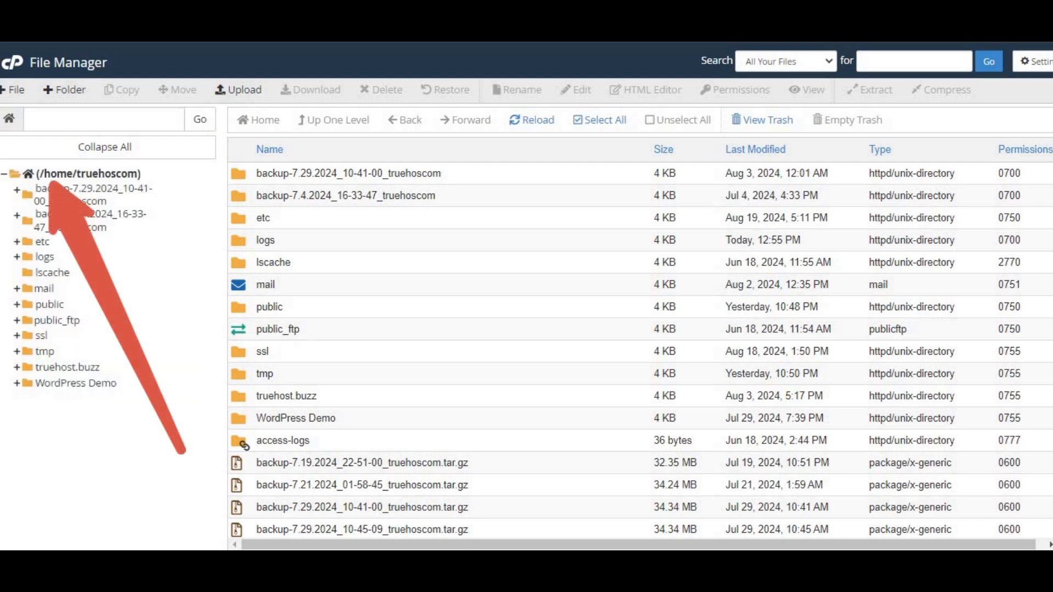
Start a new folder at the home directory root via + Folder.
left_click(92, 173)
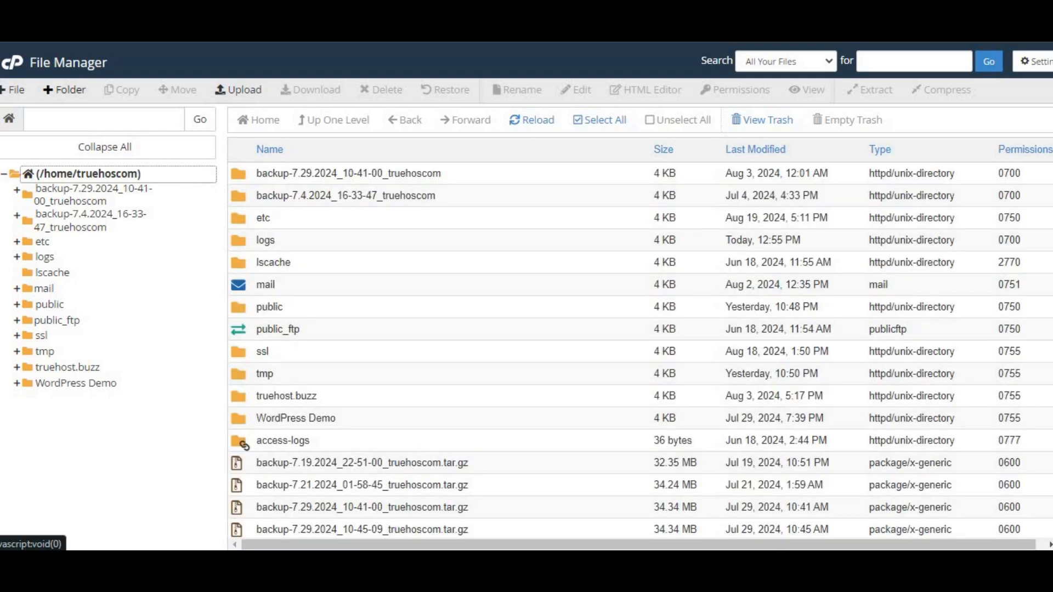
left_click(64, 88)
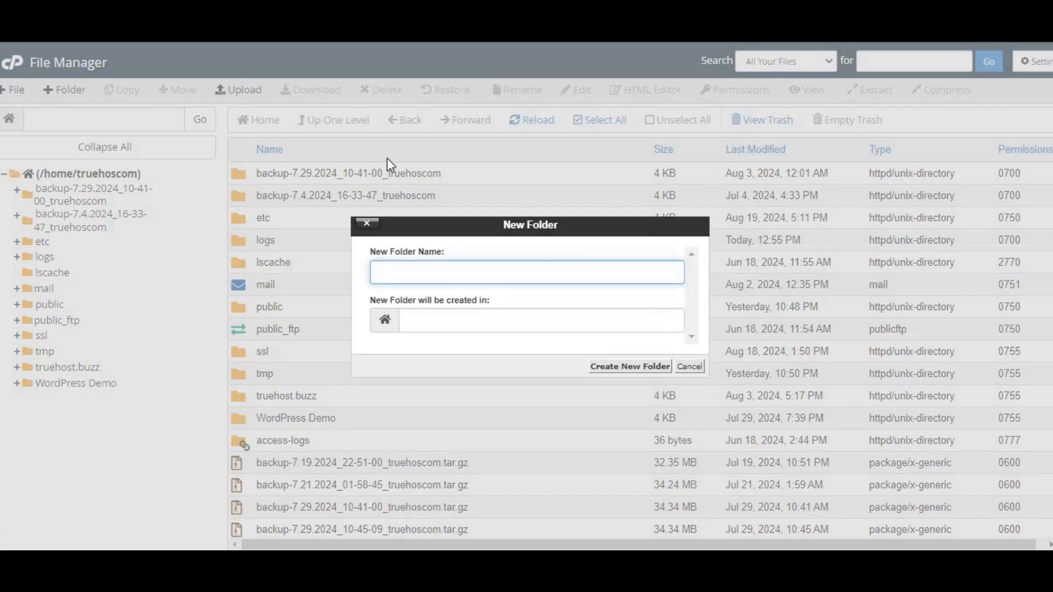
Create a folder named public_html in the home directory.
type("publ")
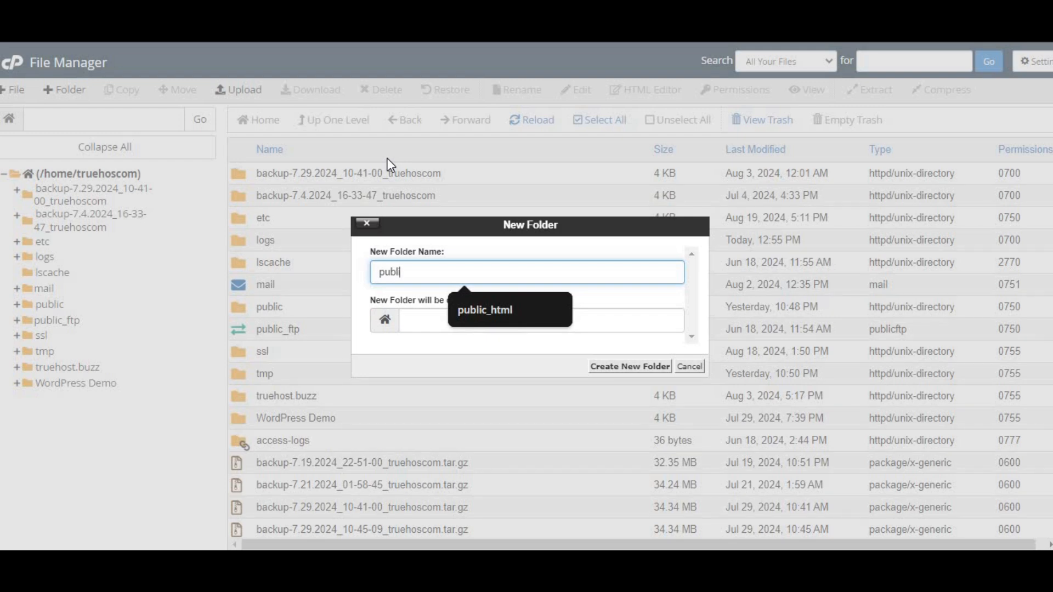
type("ic")
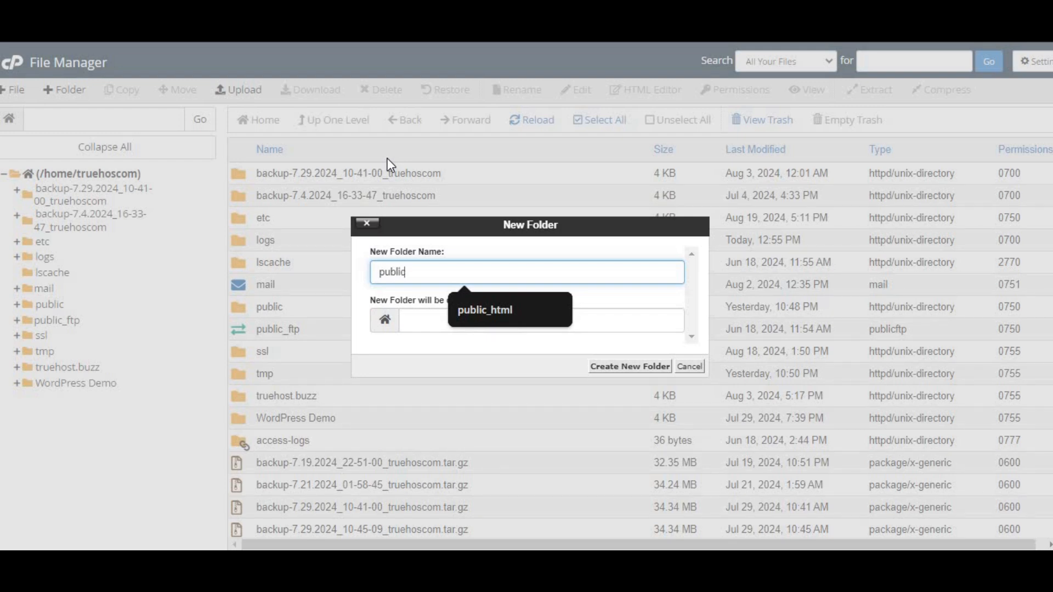
type("_html")
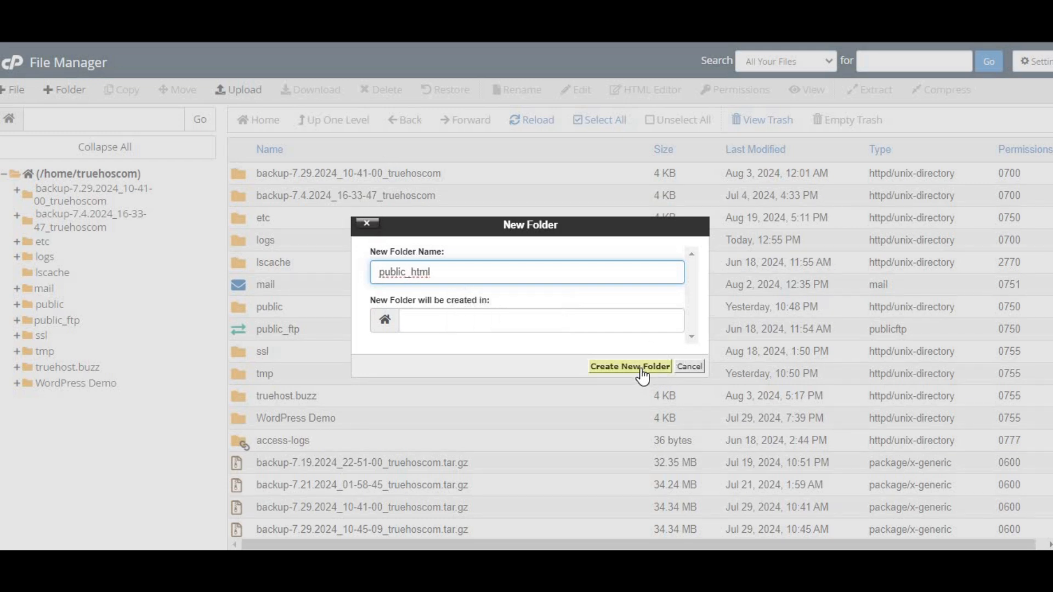
left_click(629, 366)
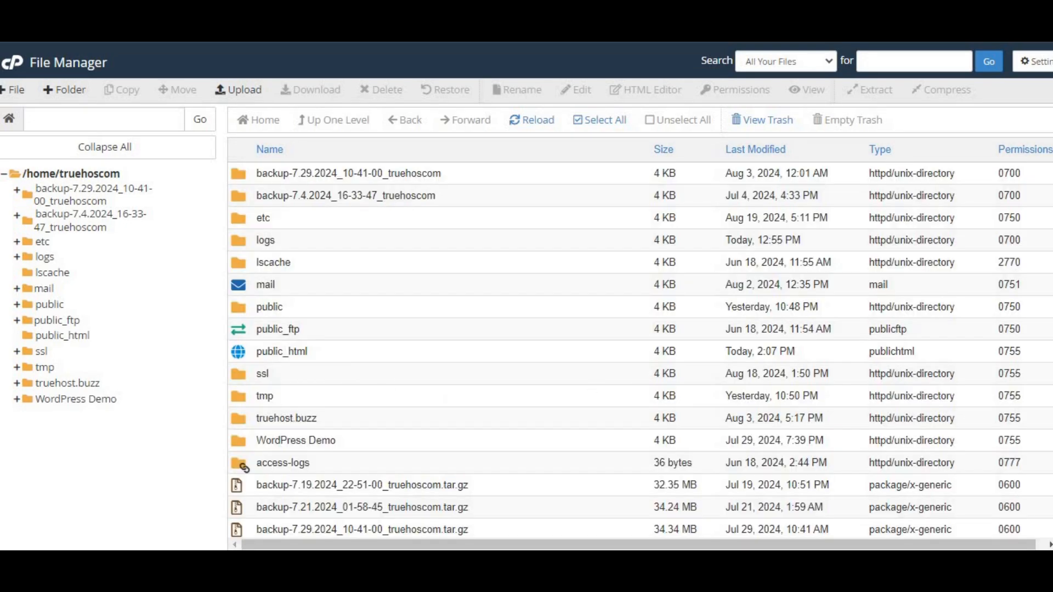
mouse_move(317, 363)
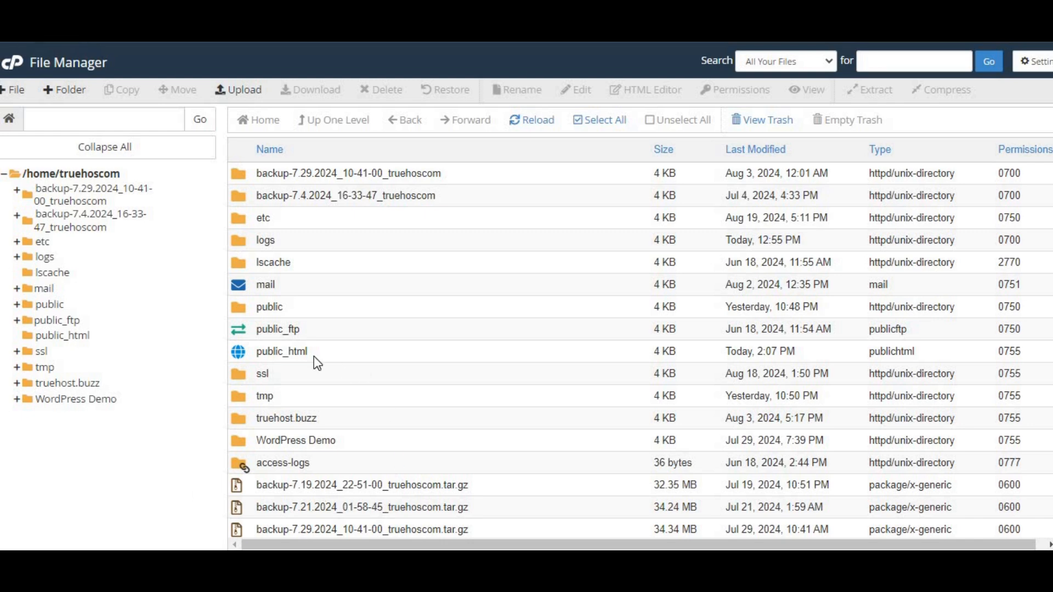
Set public_html permissions to 755: owner read/write/execute, group and world read/execute.
right_click(281, 351)
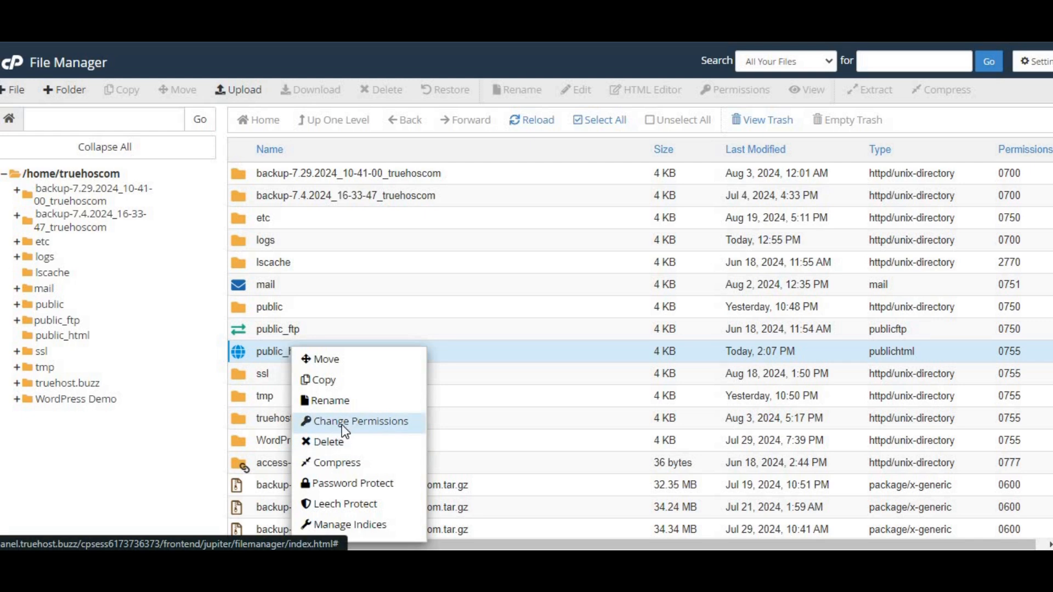
left_click(360, 421)
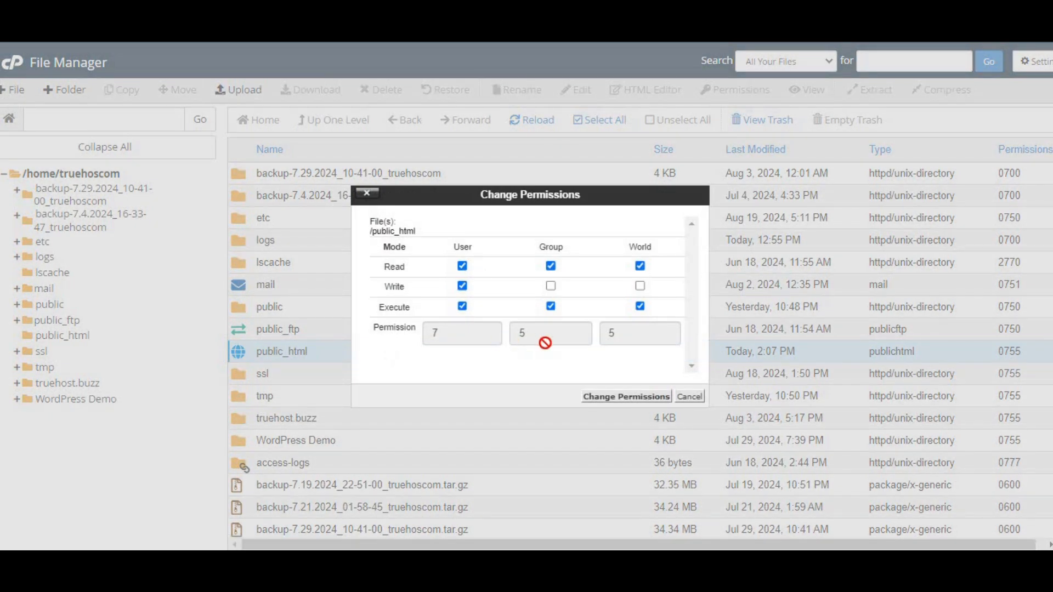
mouse_move(471, 348)
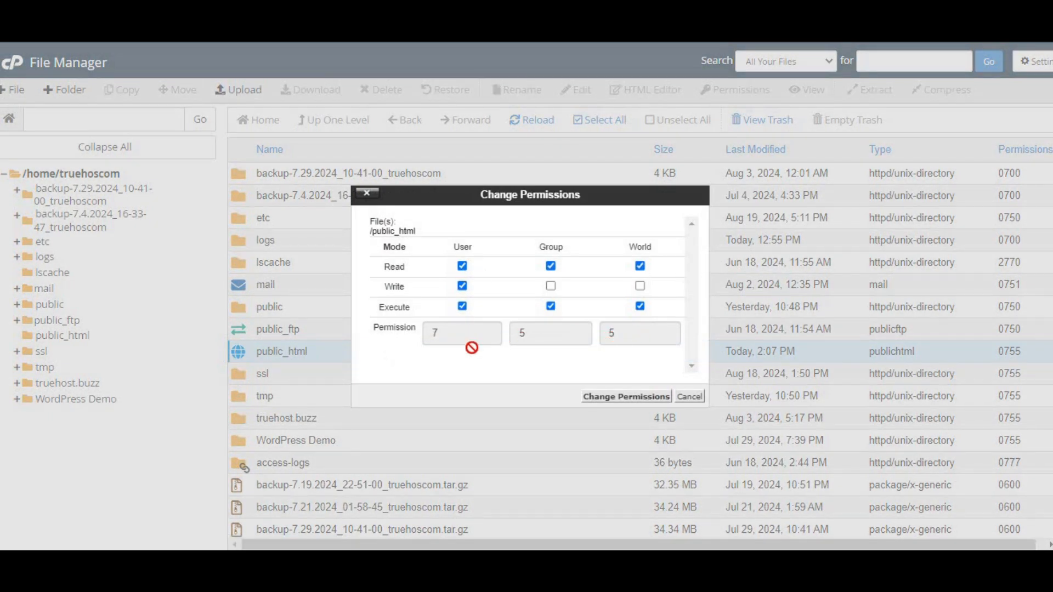
left_click(462, 286)
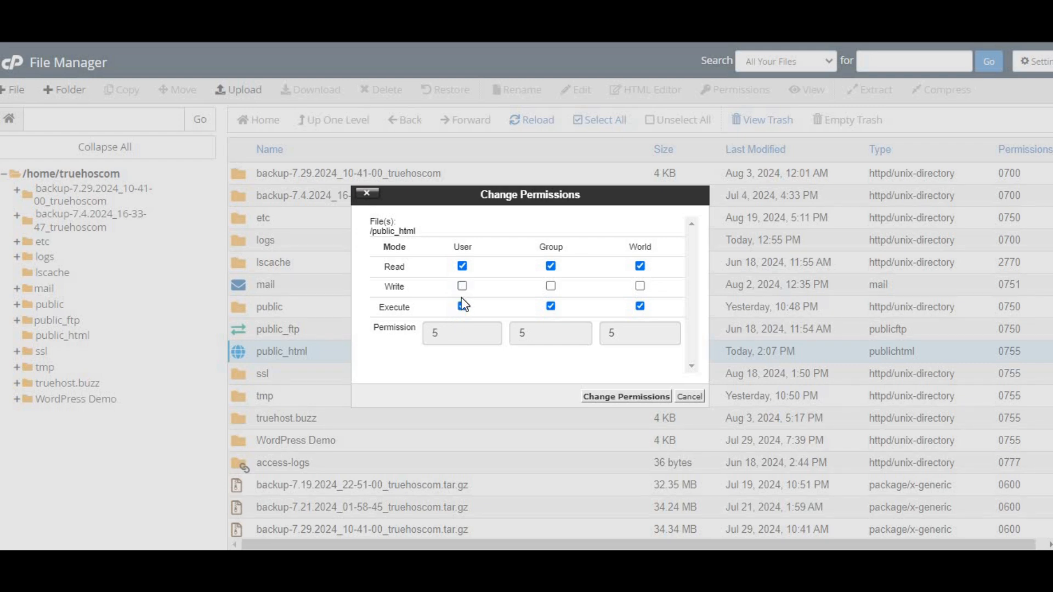
left_click(462, 306)
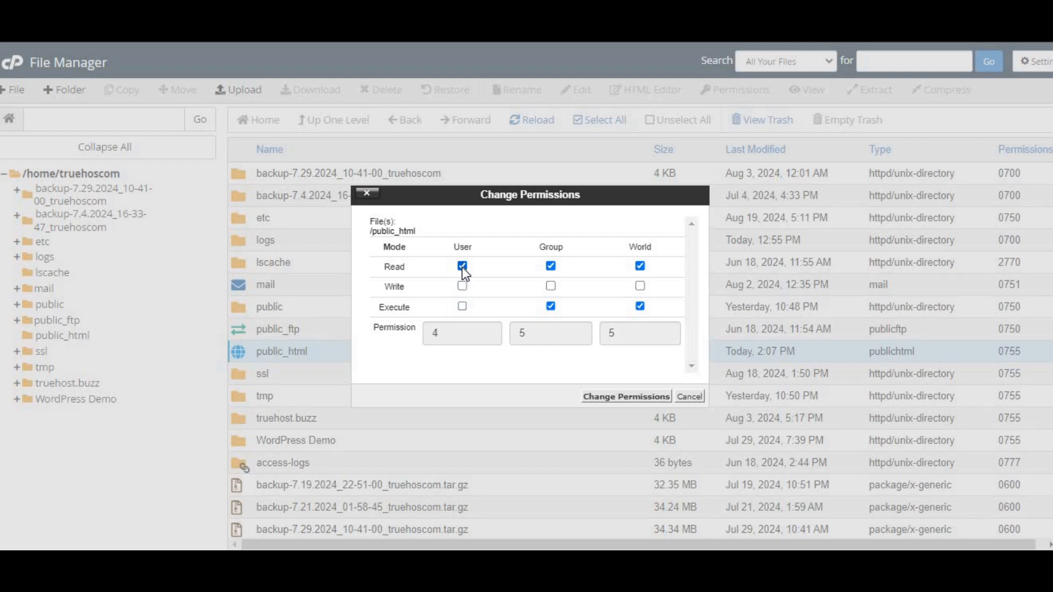
left_click(462, 265)
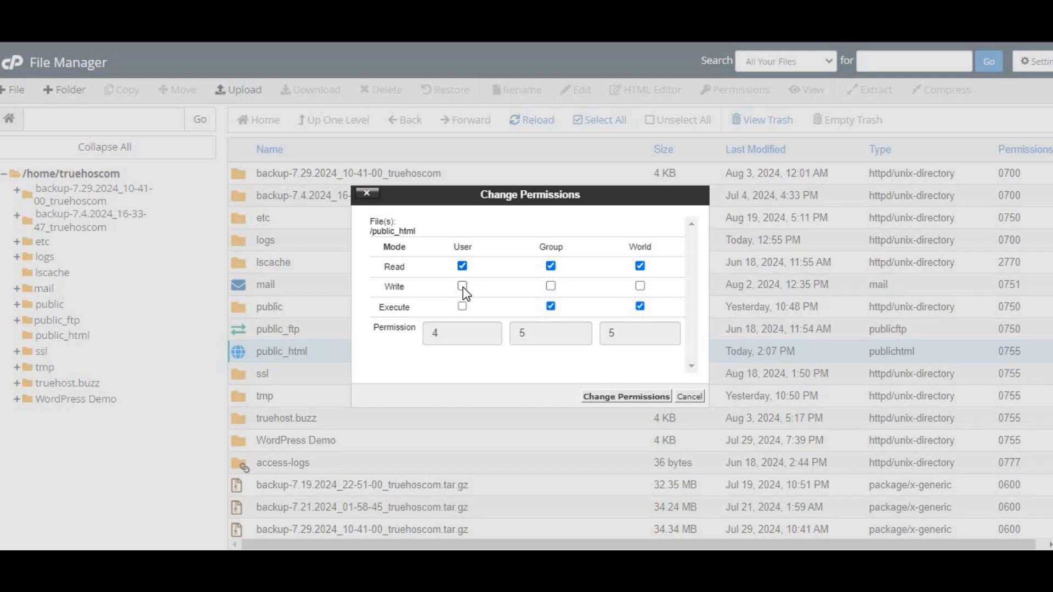
left_click(462, 287)
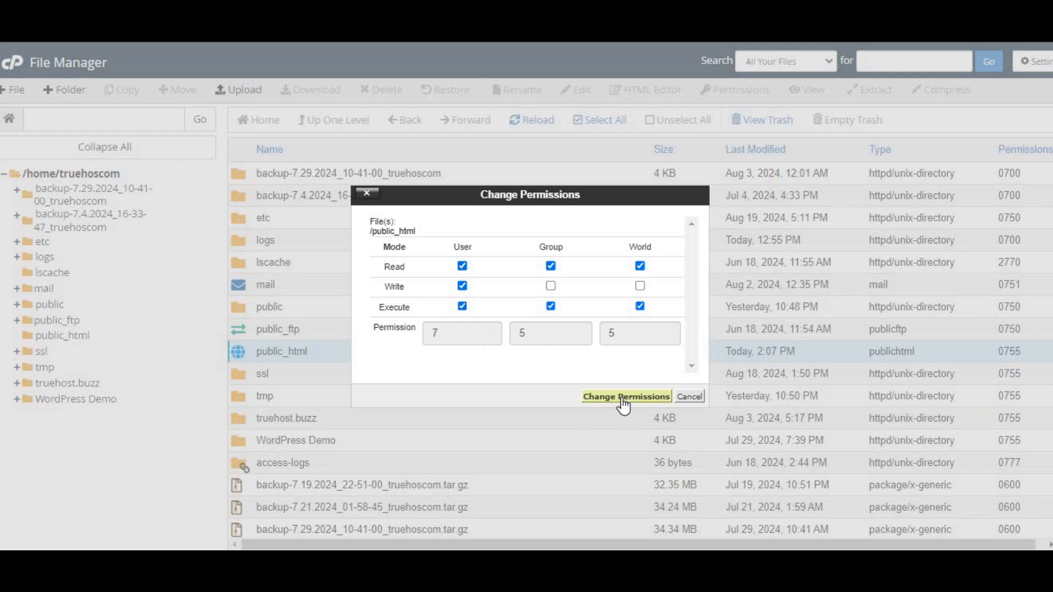
left_click(625, 396)
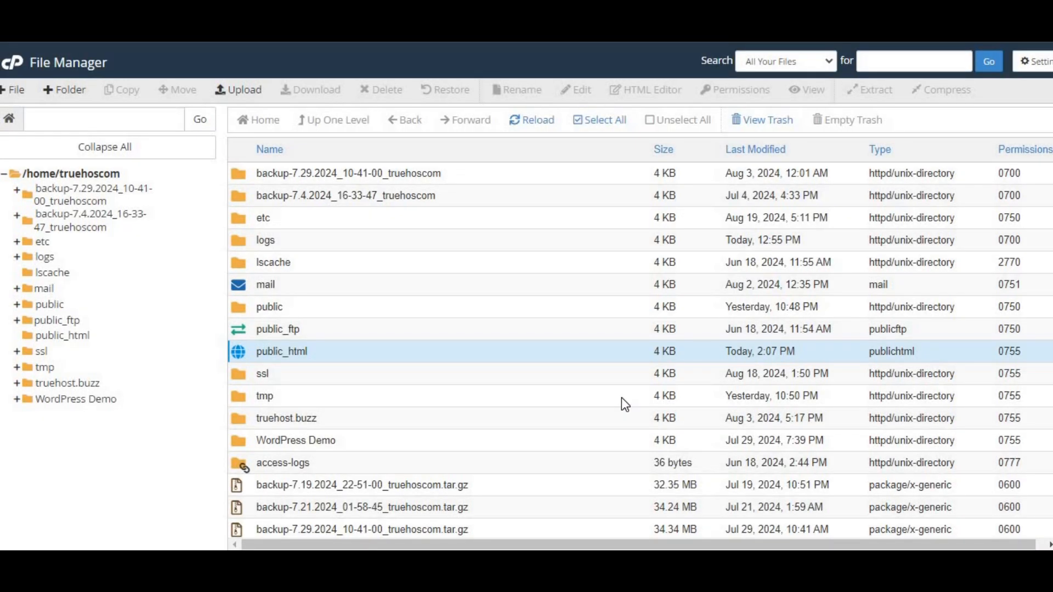
mouse_move(294, 368)
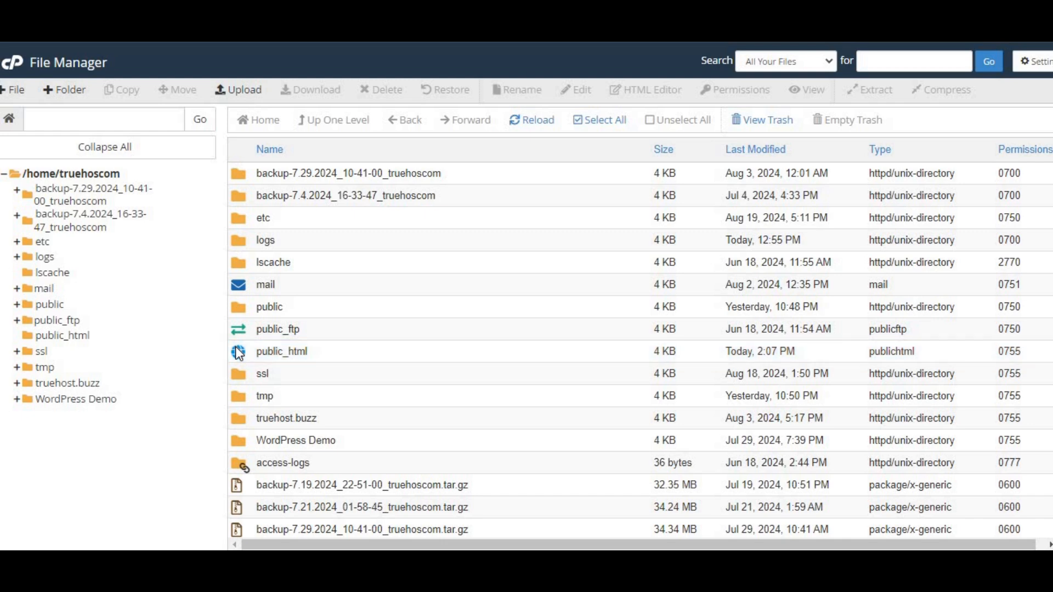
Enter the empty public_html folder and bring up its Upload page.
left_click(282, 351)
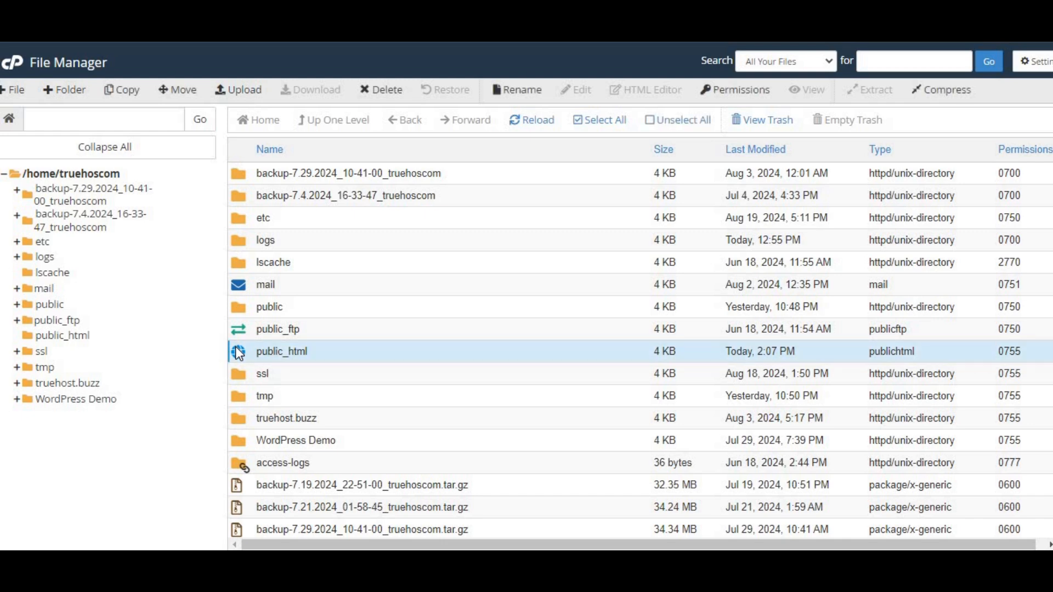
double_click(281, 351)
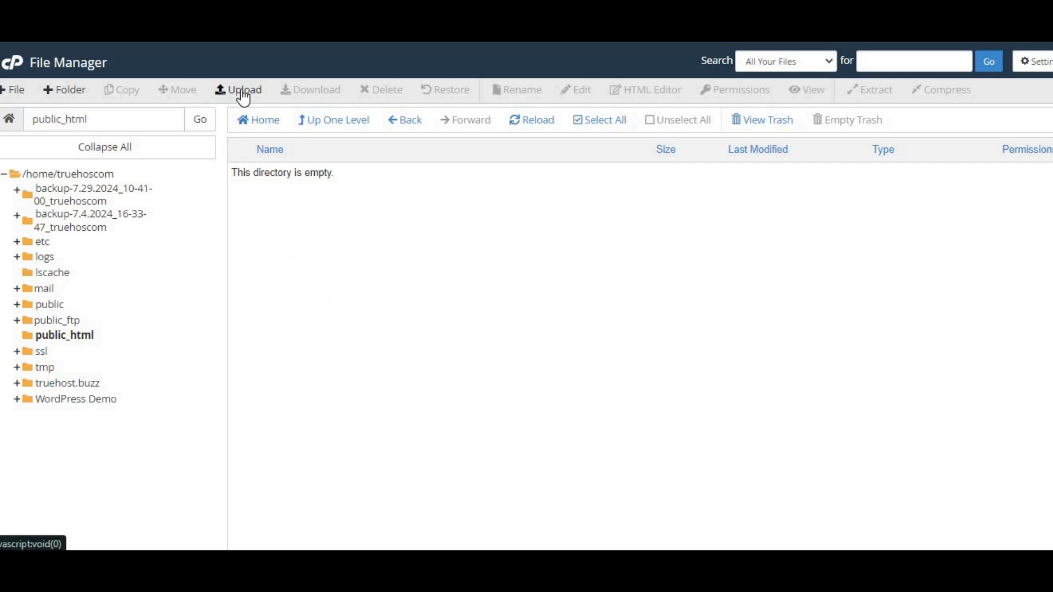
left_click(243, 89)
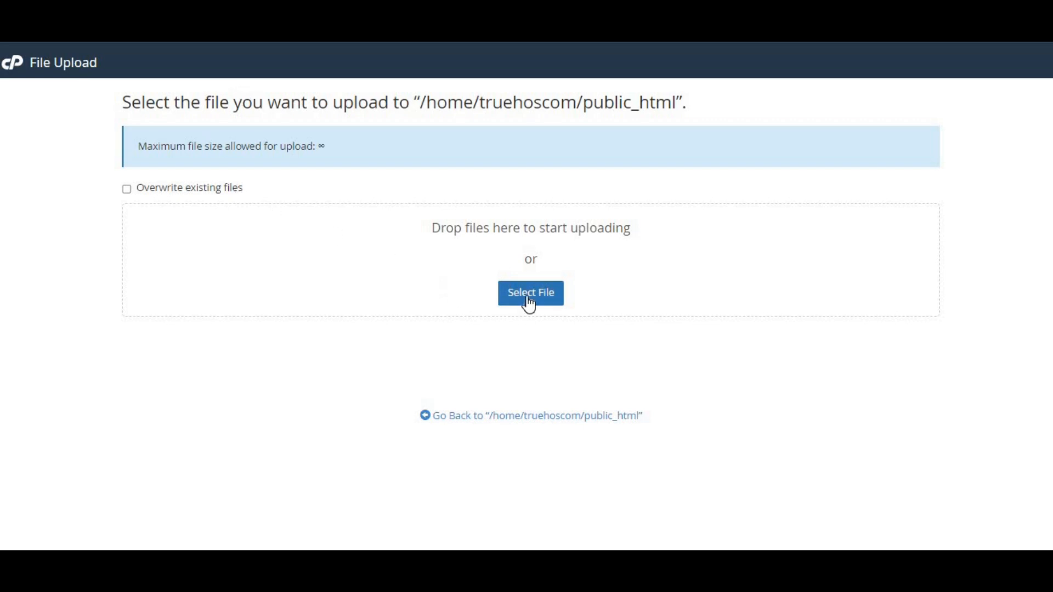
Upload wordpress-6.6.1.zip into public_html and return to the folder listing.
left_click(530, 292)
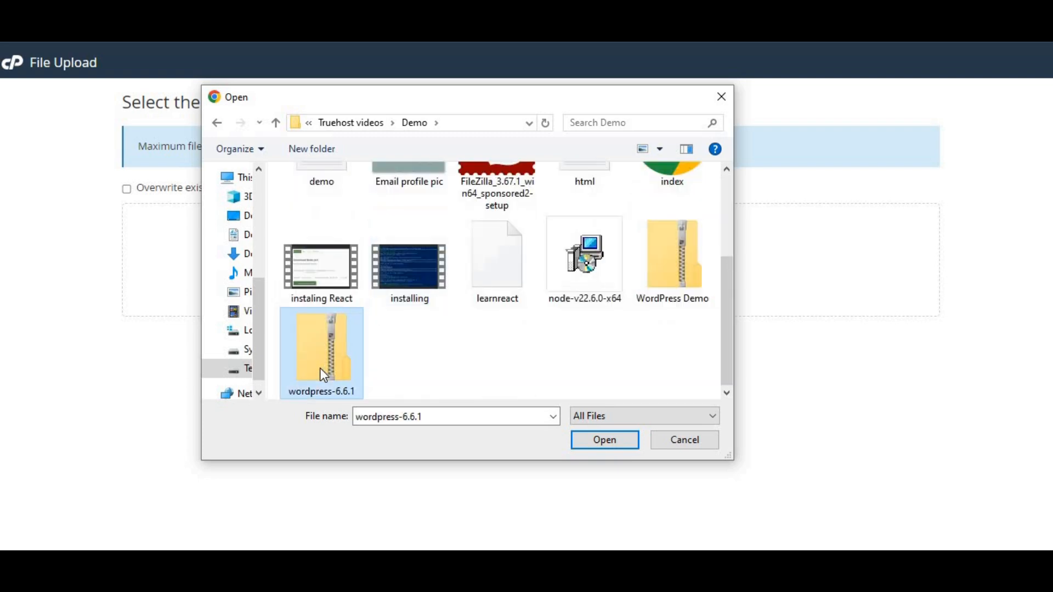
left_click(603, 440)
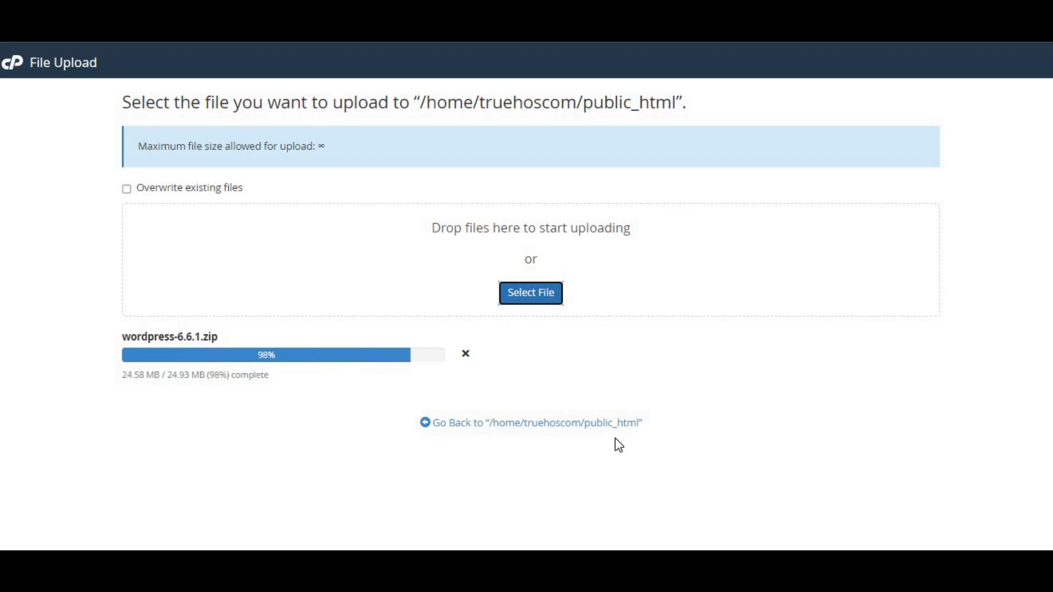
mouse_move(512, 432)
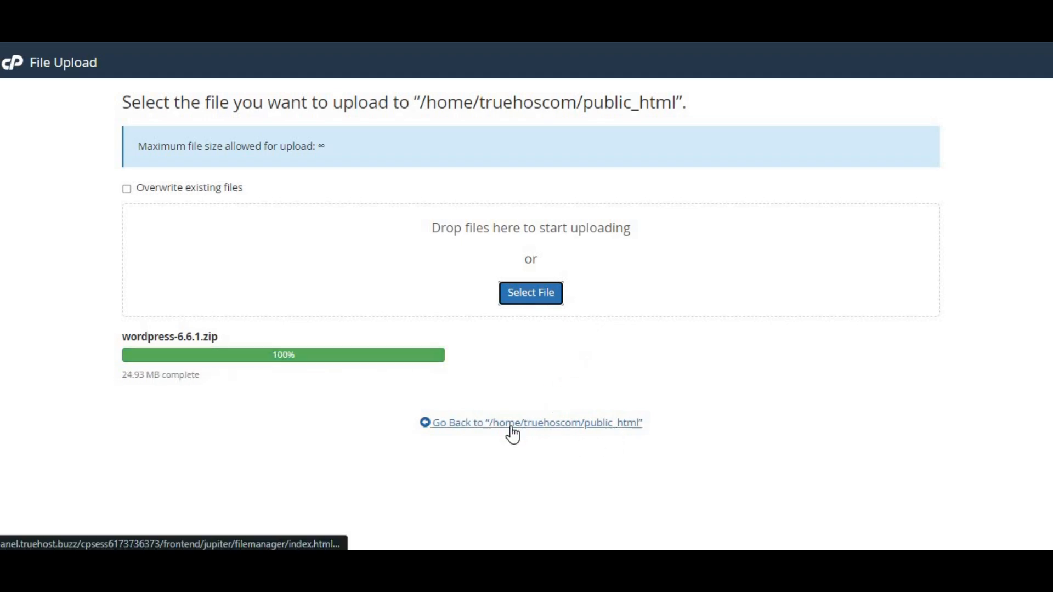
left_click(535, 422)
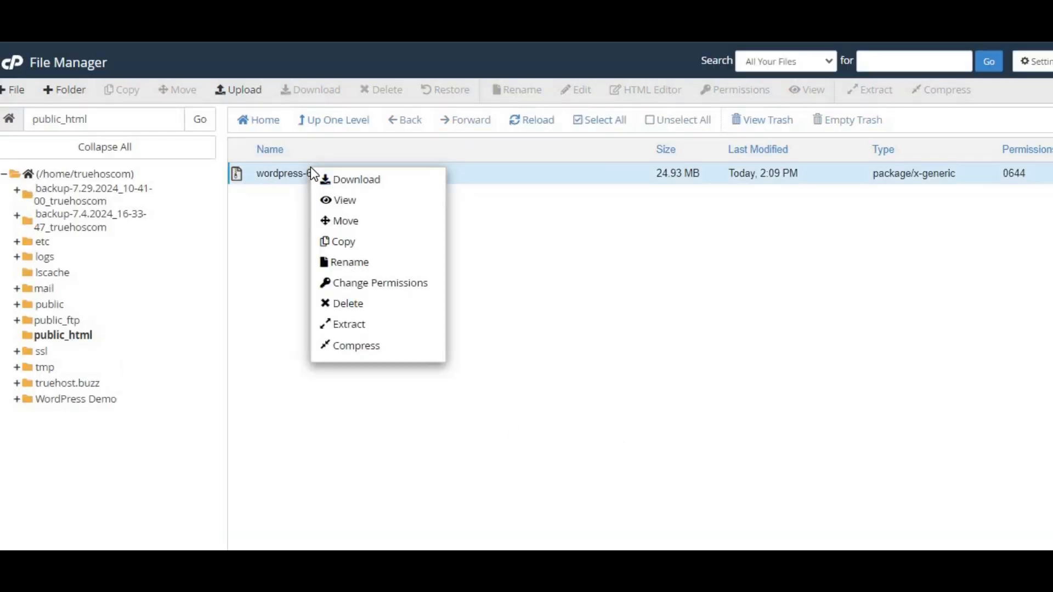
Extract the WordPress zip in public_html and browse the resulting wordpress folder.
left_click(348, 324)
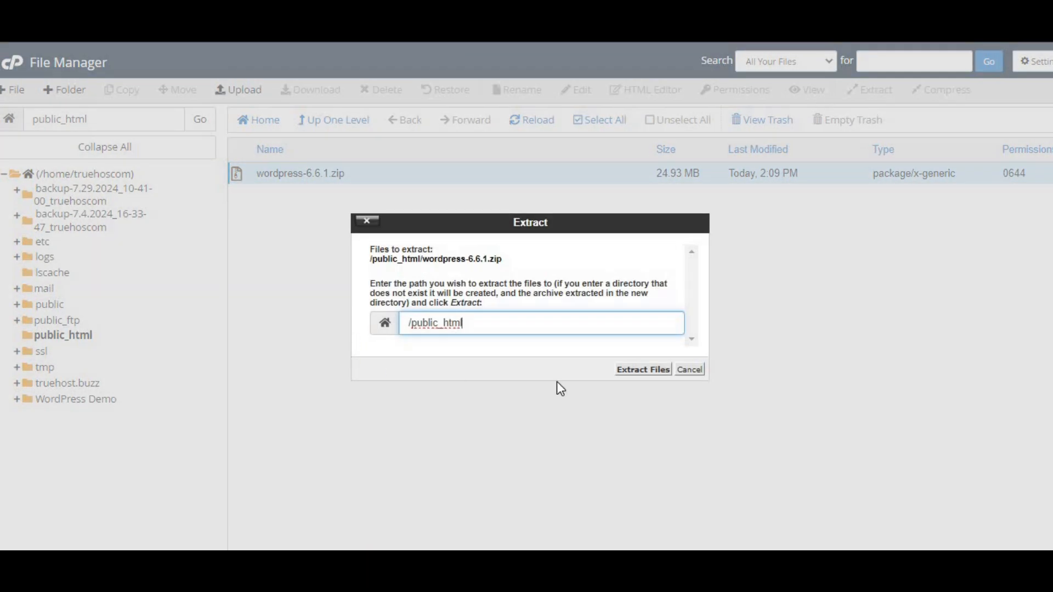
left_click(641, 368)
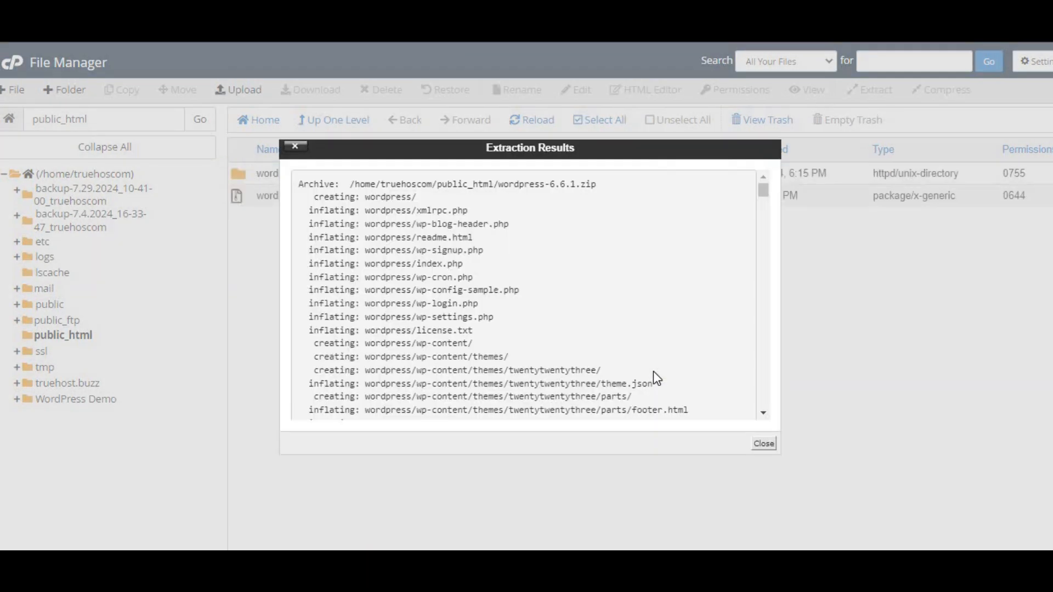
mouse_move(787, 467)
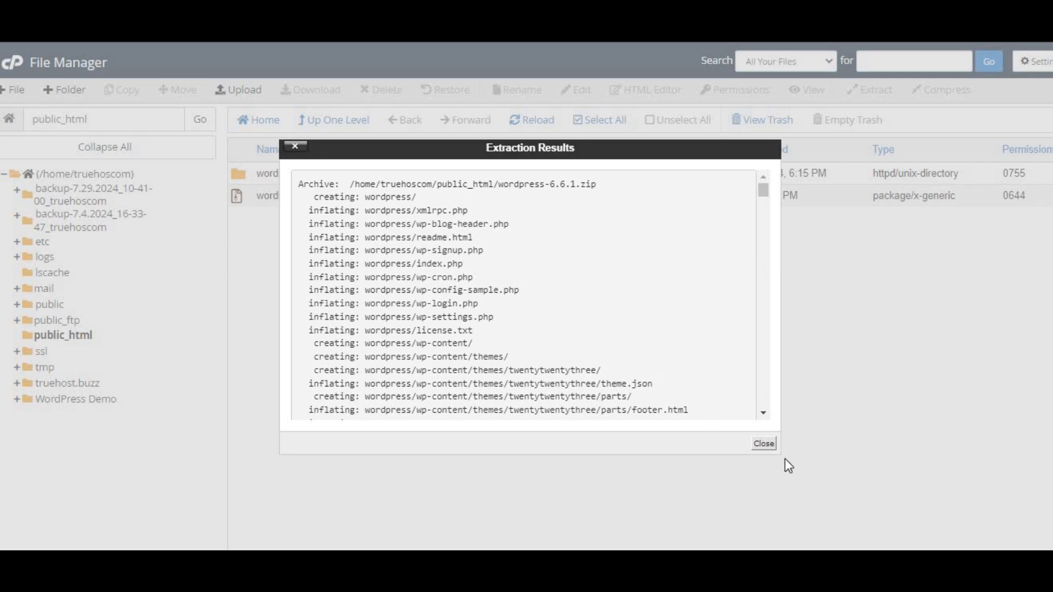
left_click(764, 443)
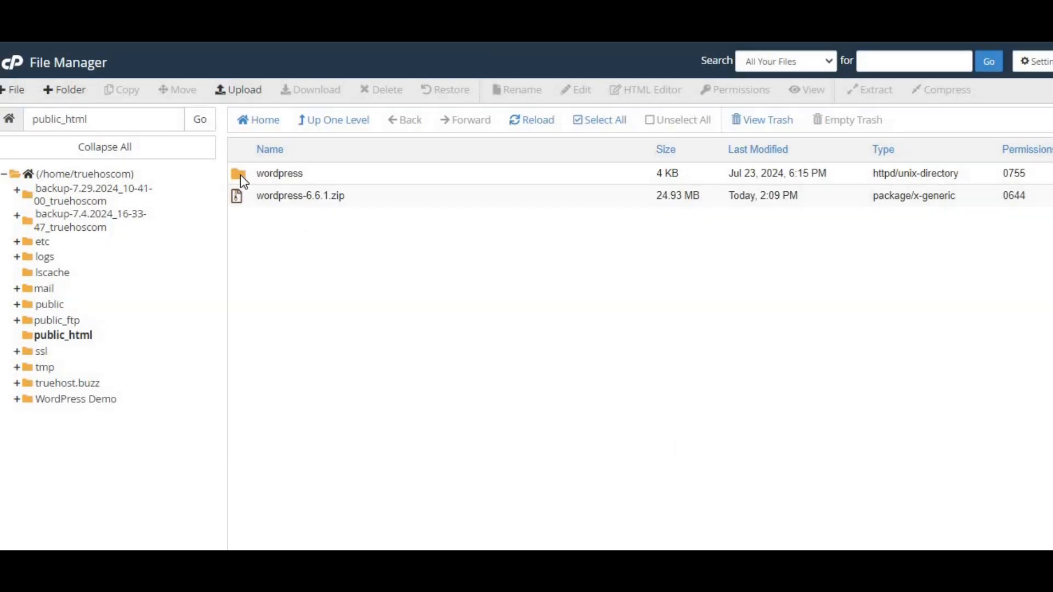
double_click(278, 174)
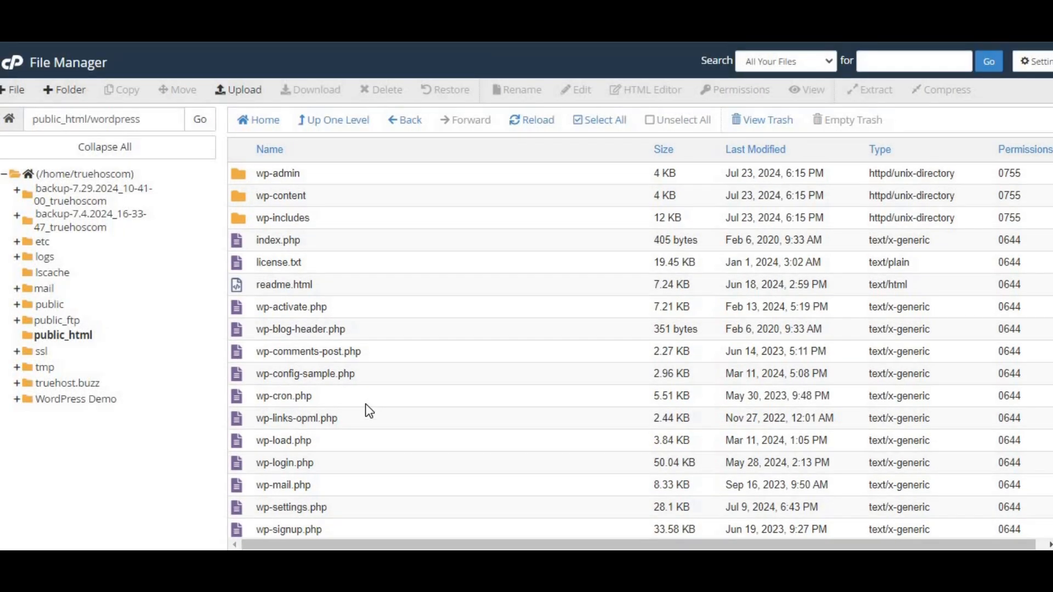